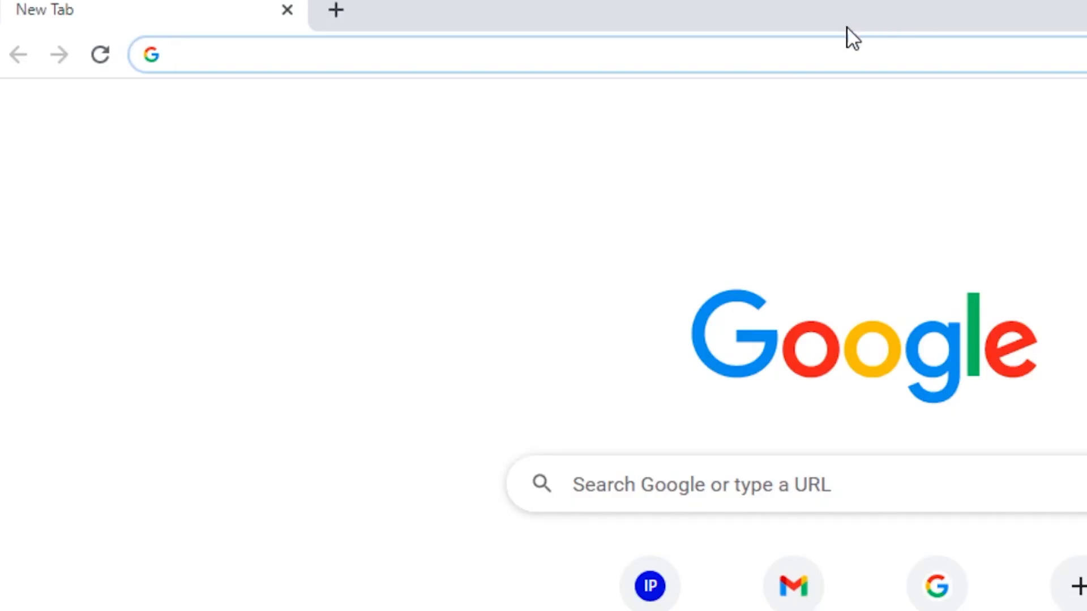
- Load the router login page at 192.168.1.1 in Chrome
text(192.168.1.1)
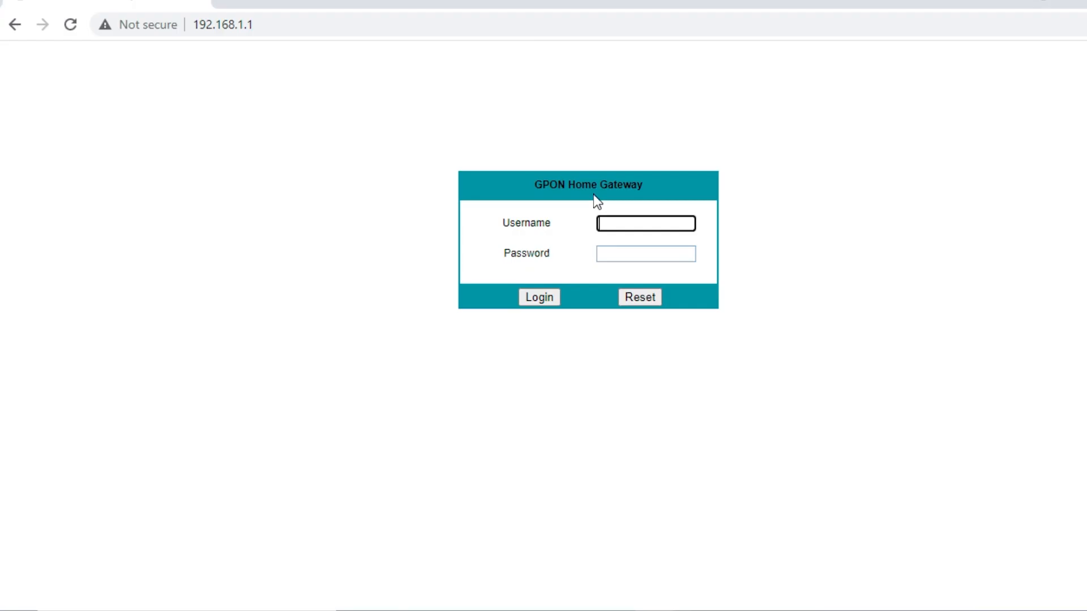
- Log in with the autofilled 'ad…' username and the password
text(ad)
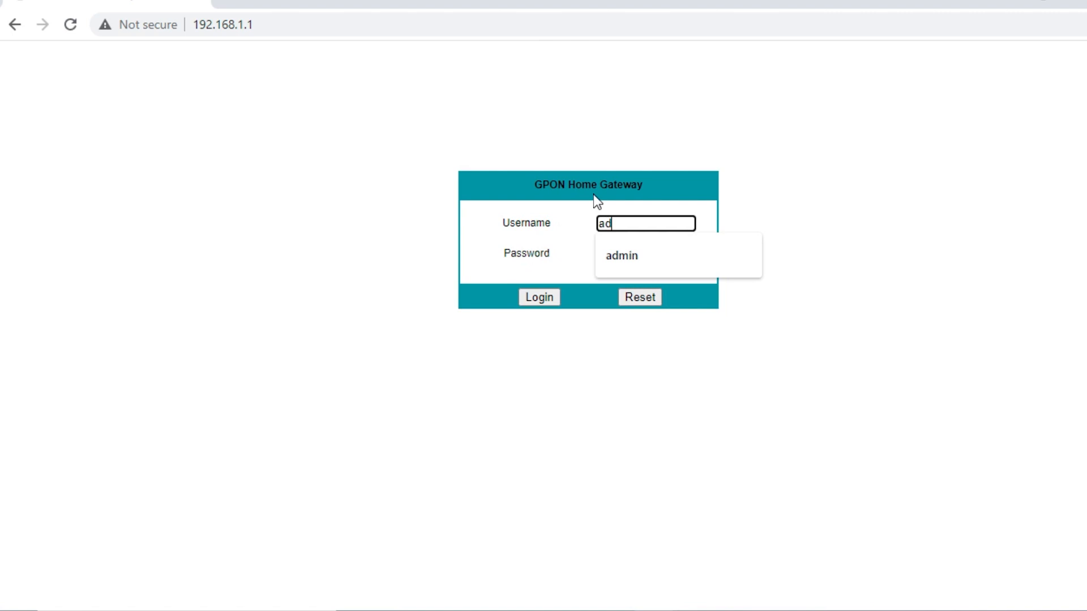
click(621, 255)
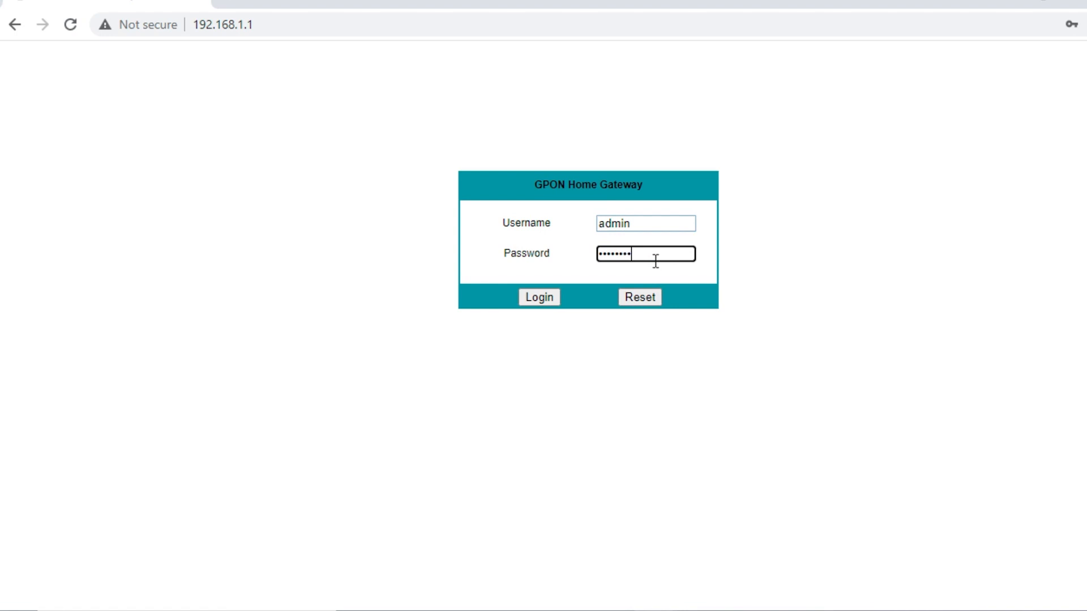
click(538, 297)
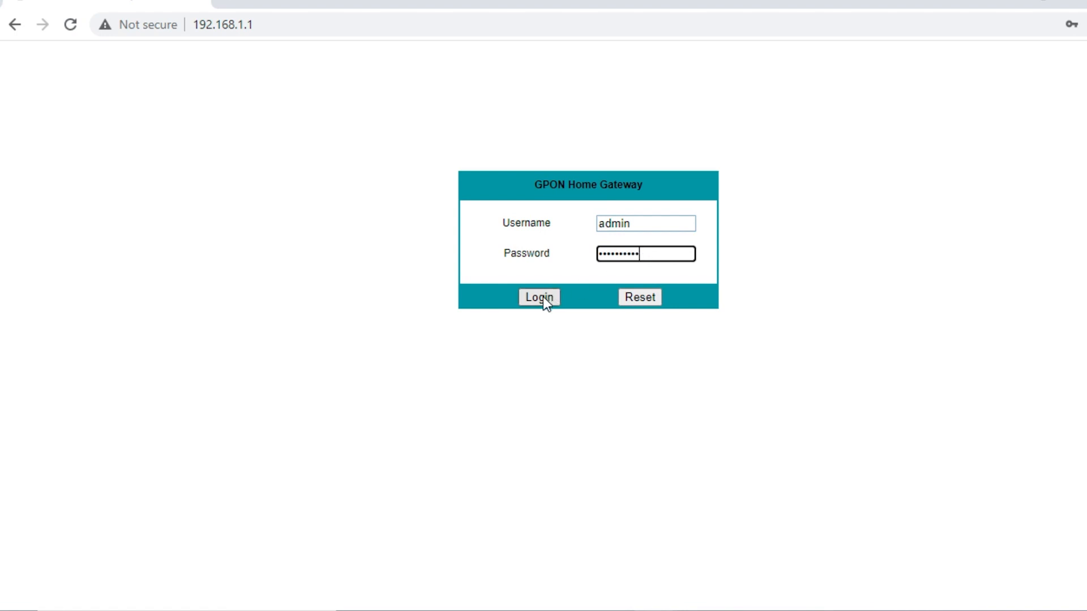
click(538, 297)
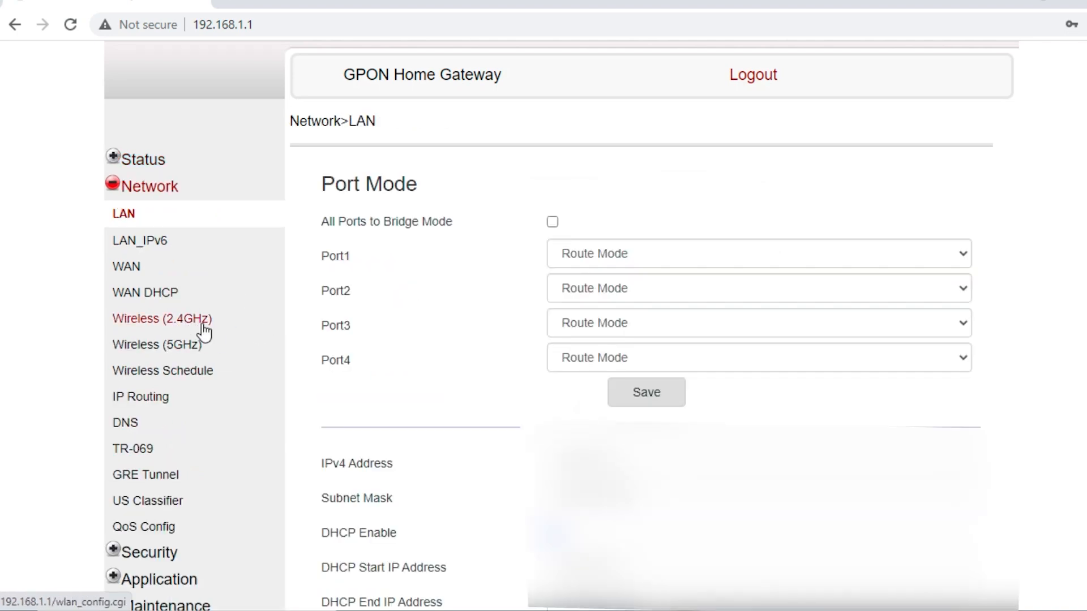
- Open Network > Wireless (2.4GHz) settings, showing Channel 1
click(161, 319)
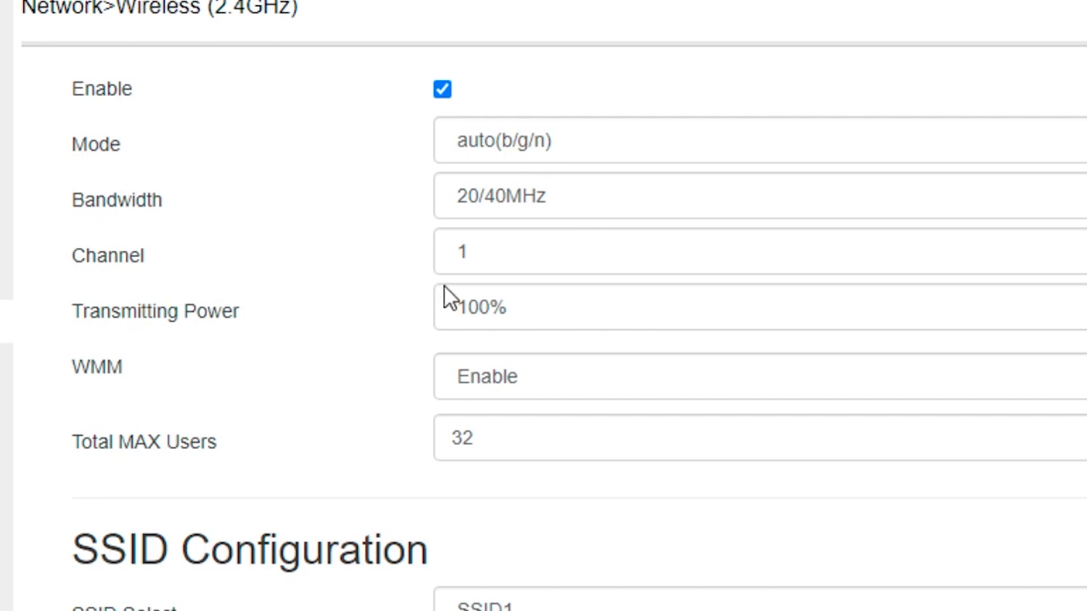
mouse_move(291, 264)
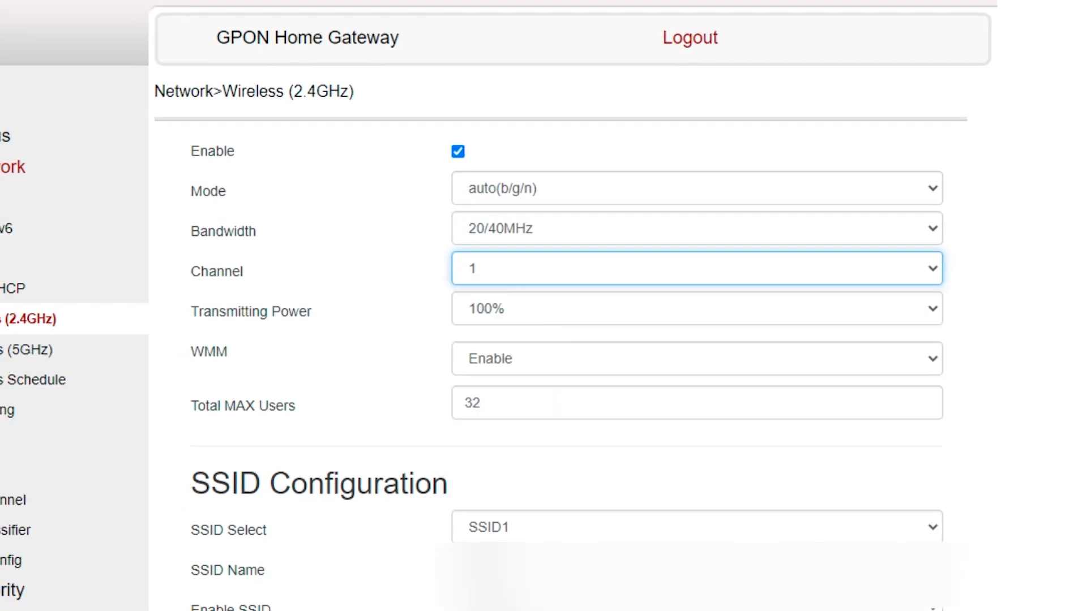
scroll(down, 3)
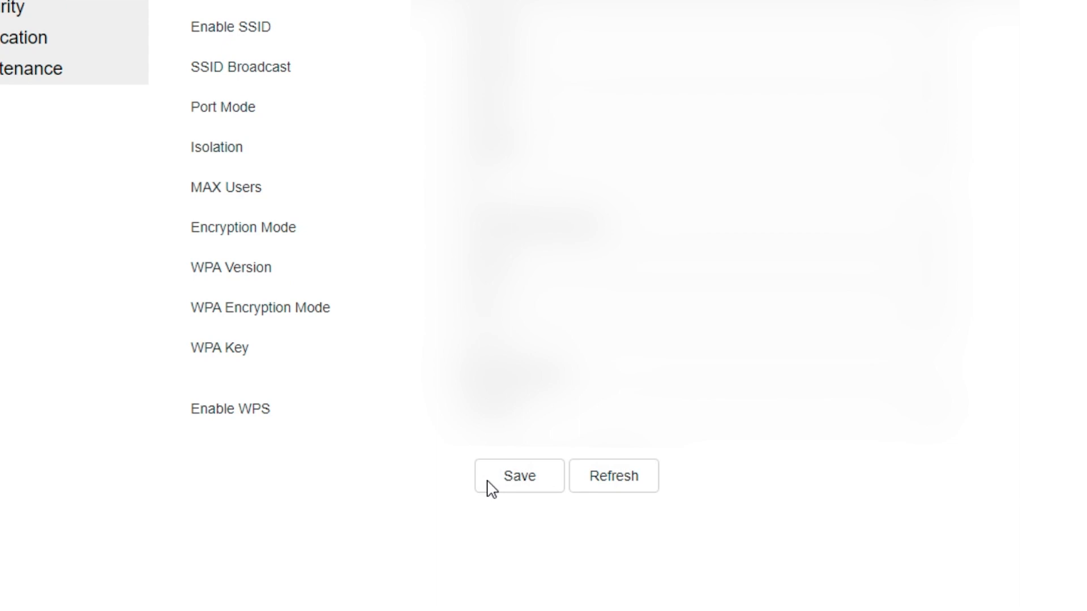
mouse_move(540, 504)
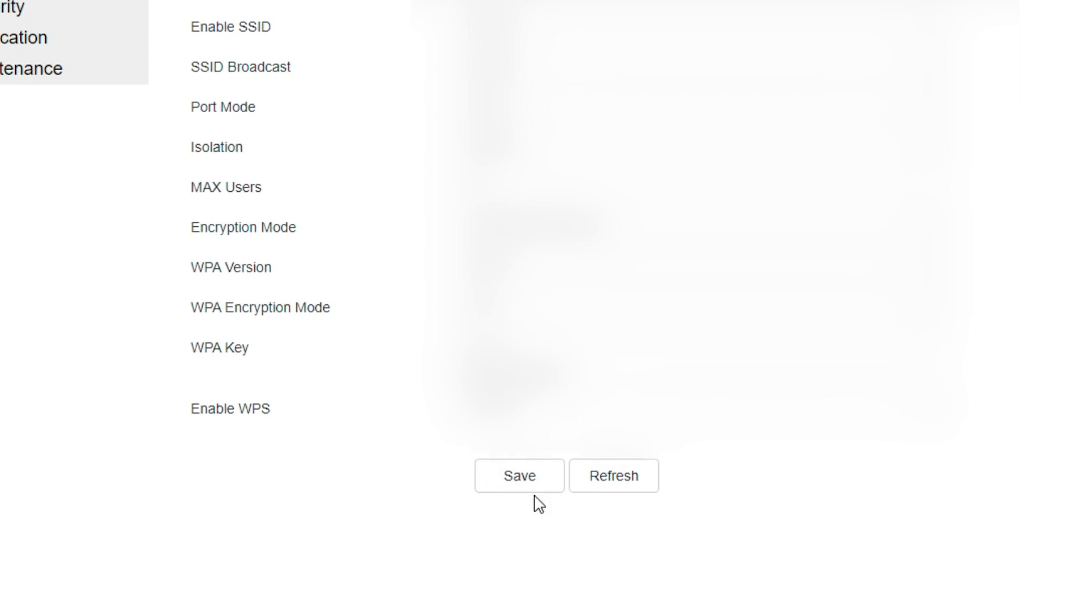
scroll(up, 3)
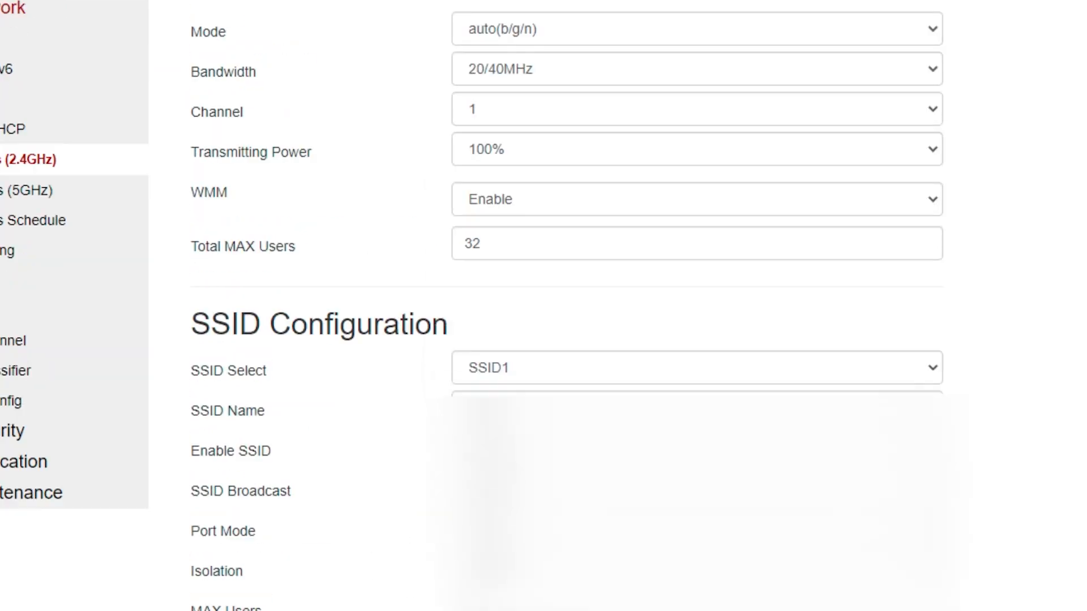